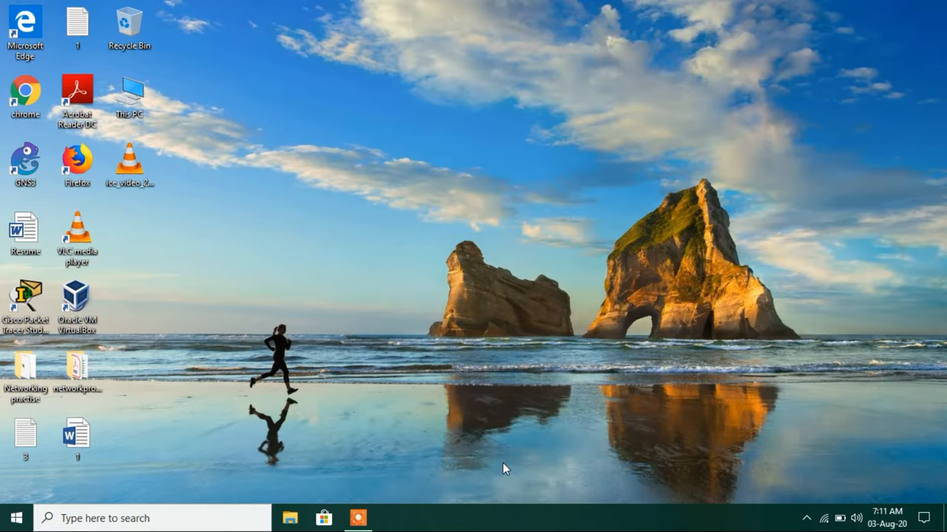
mouse_move(331, 482)
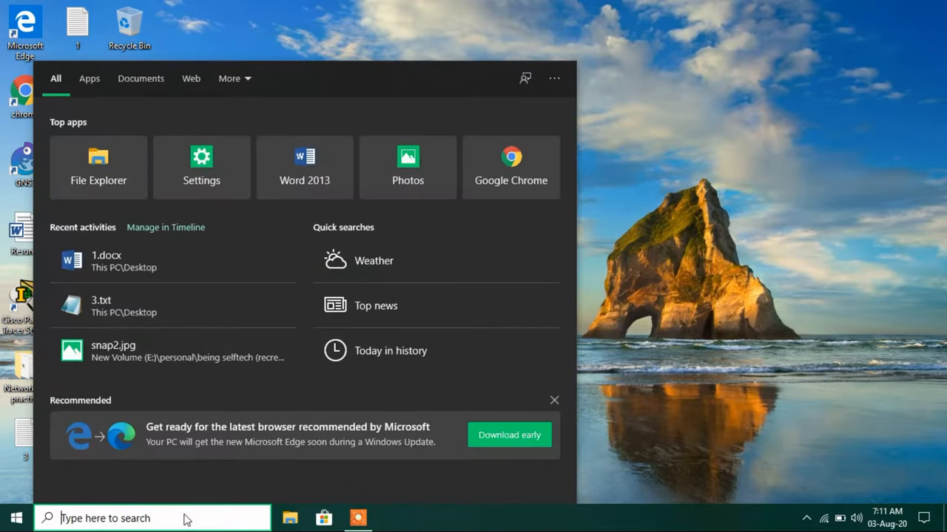
Search Windows for 'msconfig' to find the System Configuration tool
text(msco)
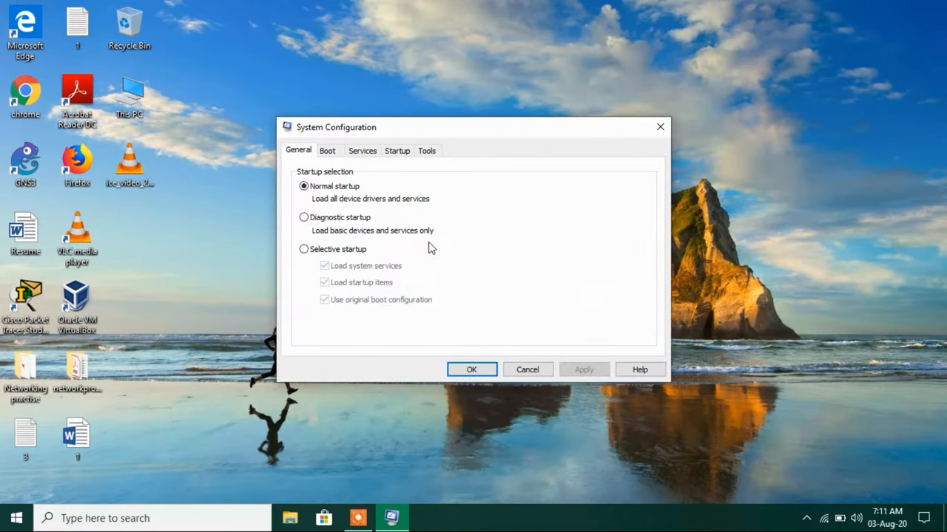
mouse_move(412, 139)
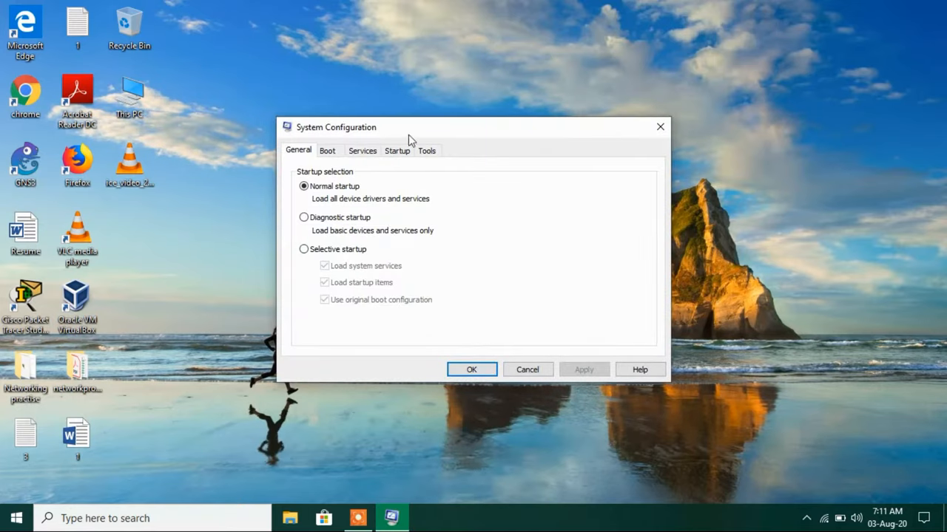
mouse_move(313, 221)
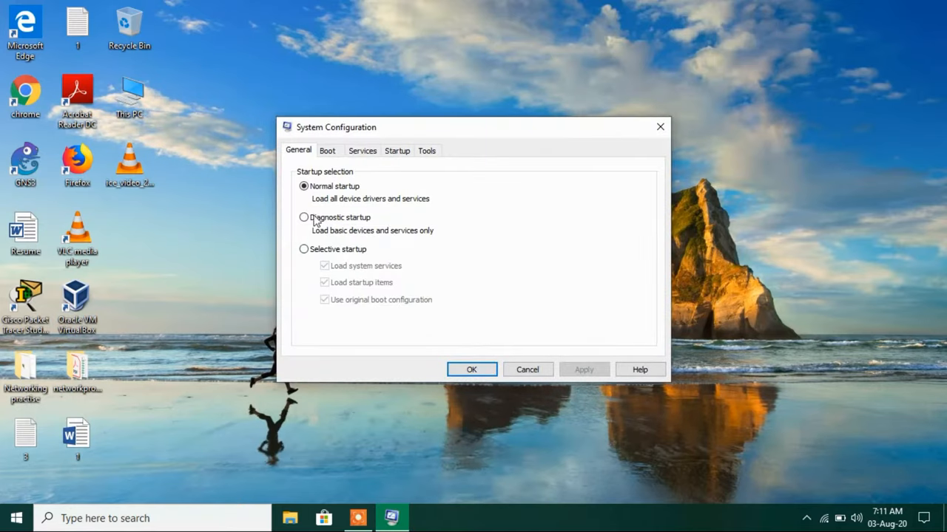
Choose Selective startup on the General page with Load startup items turned off
click(304, 248)
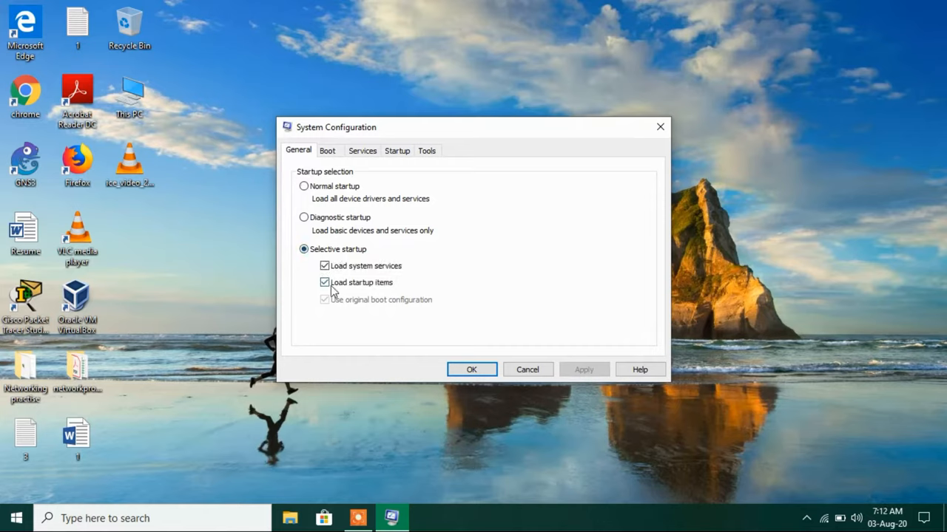
click(323, 283)
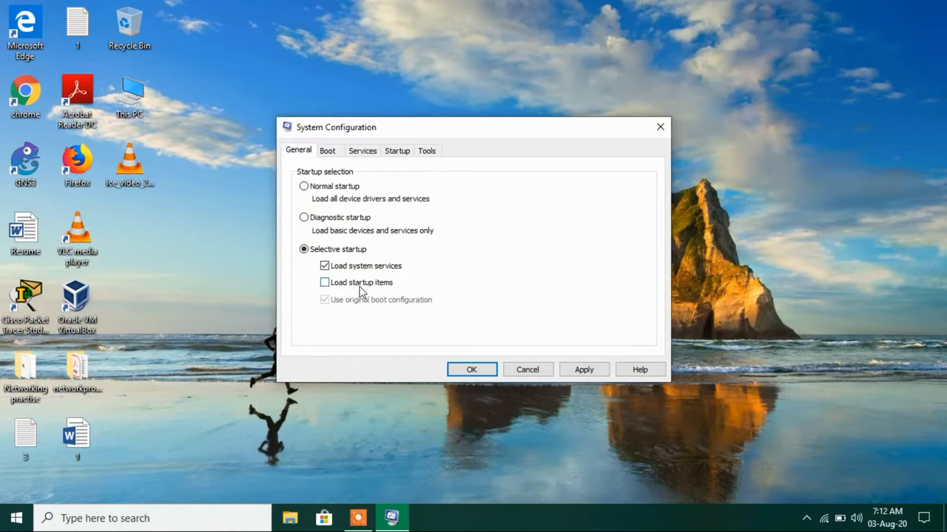
mouse_move(331, 176)
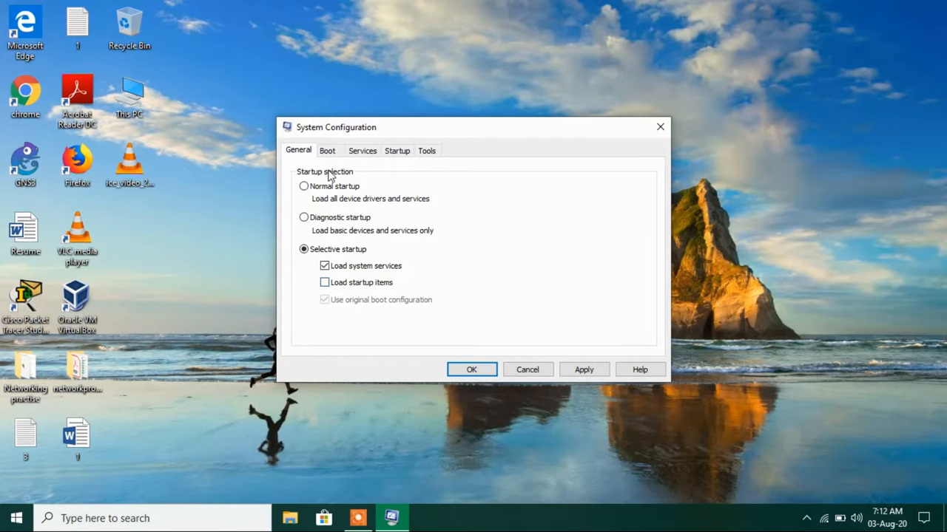
Show the Services list and look through the services, manufacturers and statuses
click(362, 151)
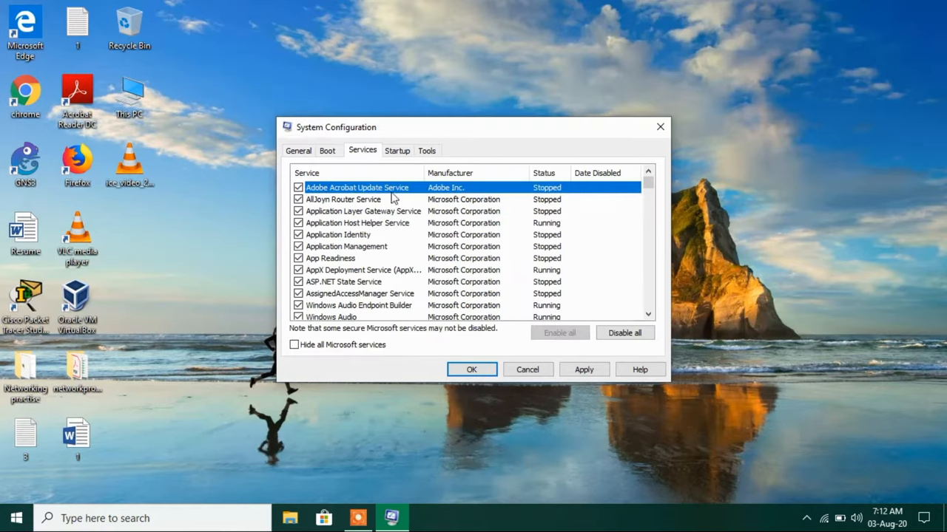
mouse_move(384, 277)
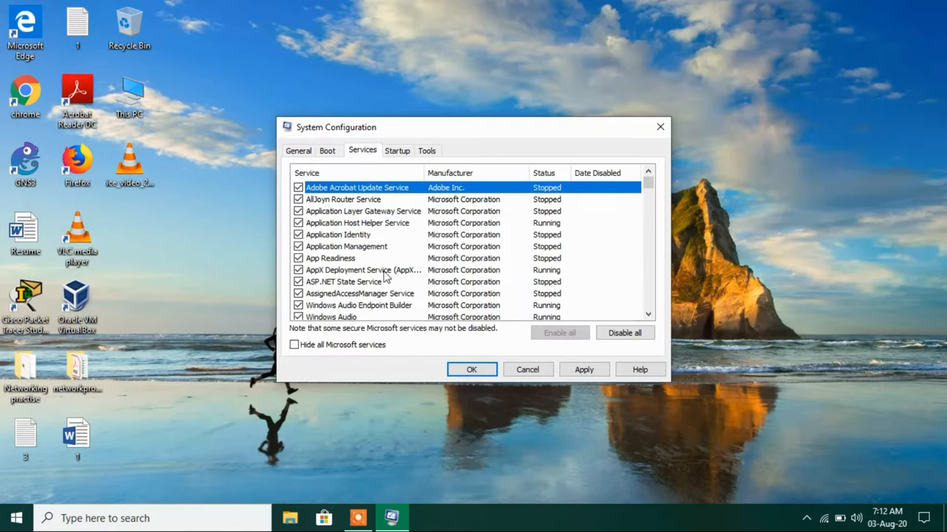
scroll(down, 3)
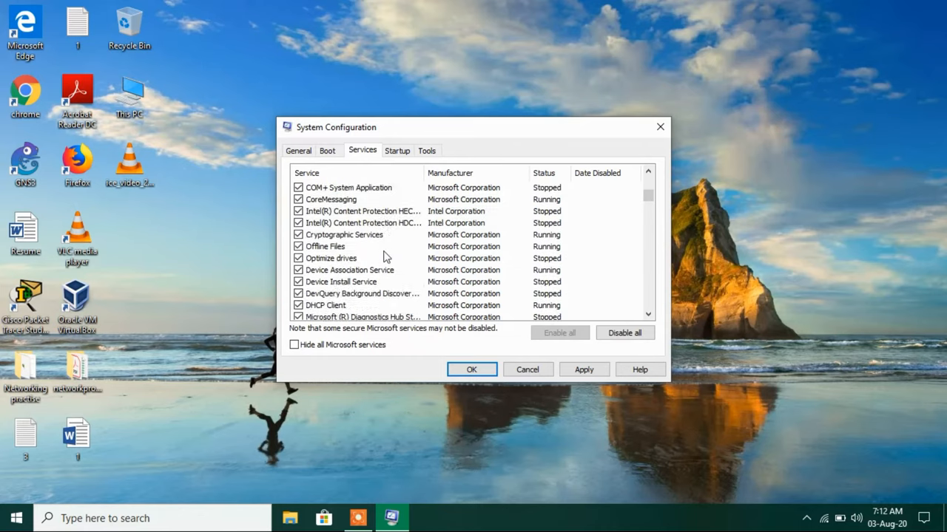
click(306, 172)
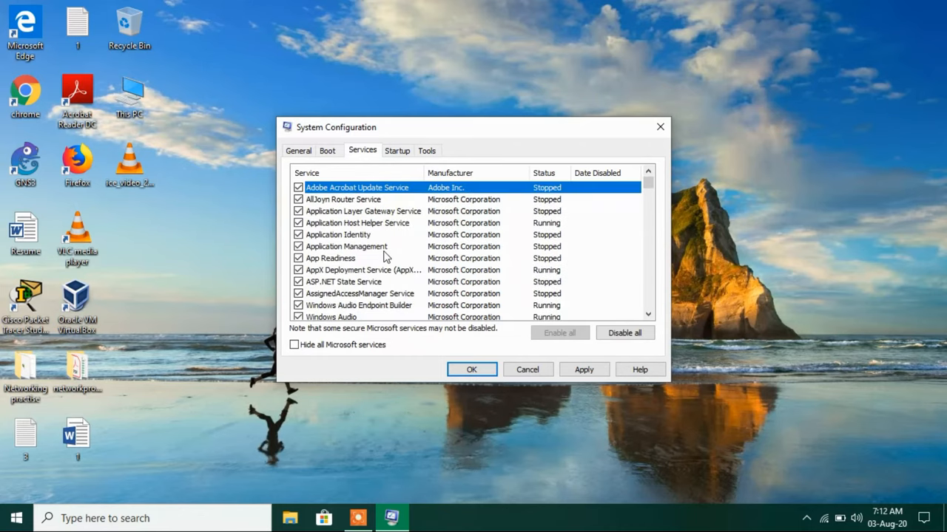
mouse_move(385, 247)
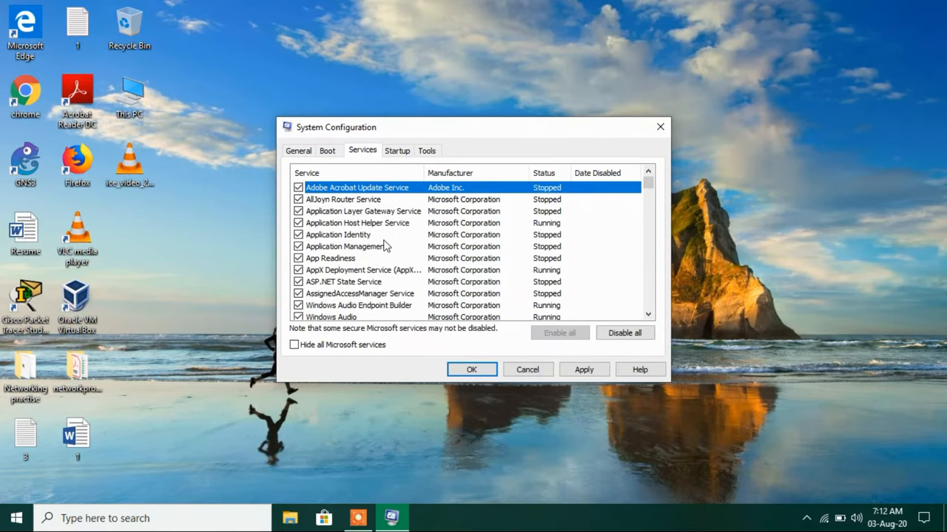
mouse_move(400, 286)
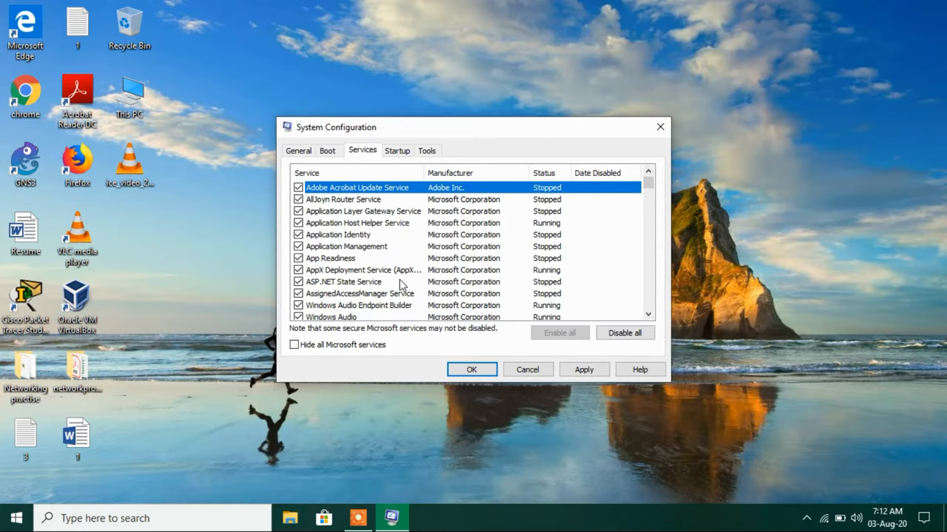
mouse_move(423, 253)
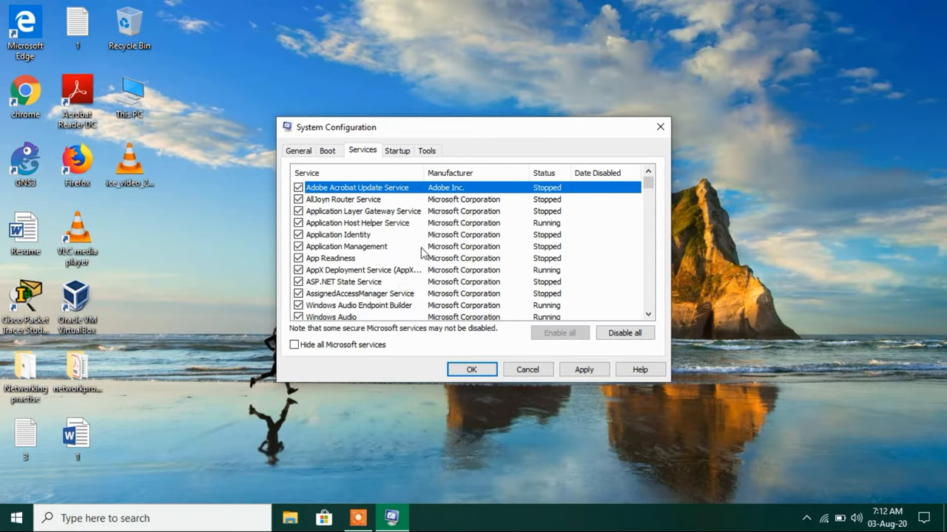
mouse_move(396, 233)
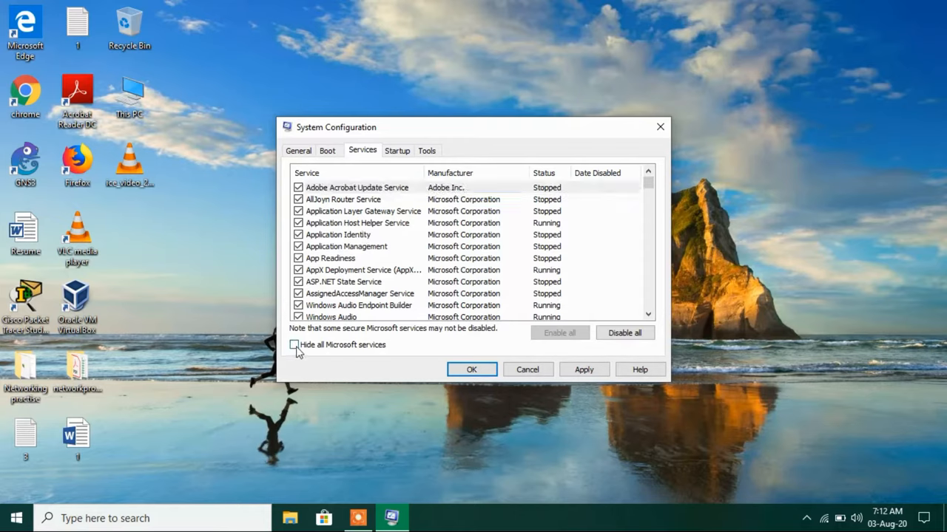
Hide all Microsoft services so only third-party services remain listed
click(295, 344)
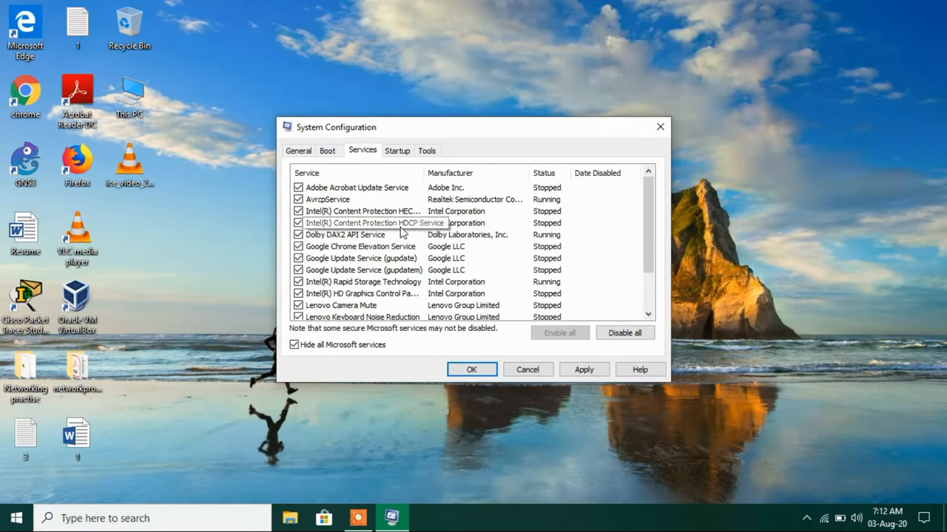
scroll(down, 3)
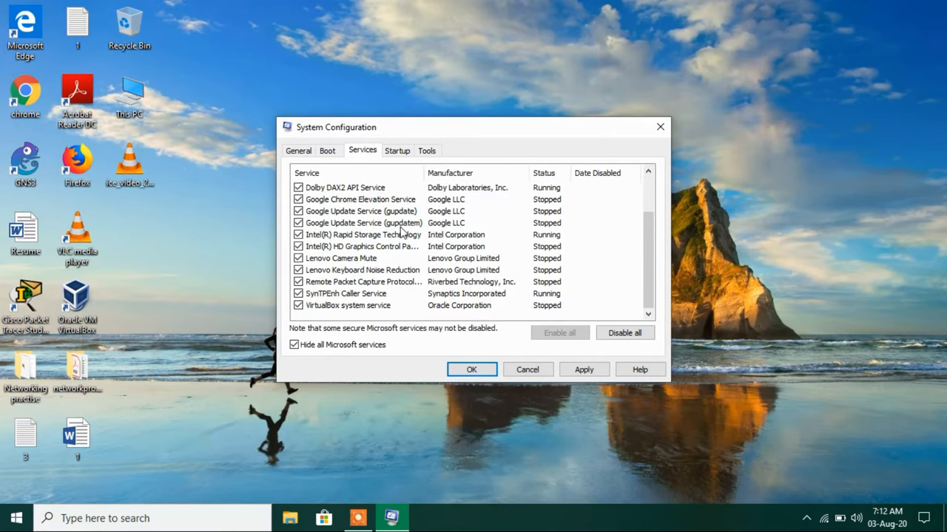
scroll(up, 3)
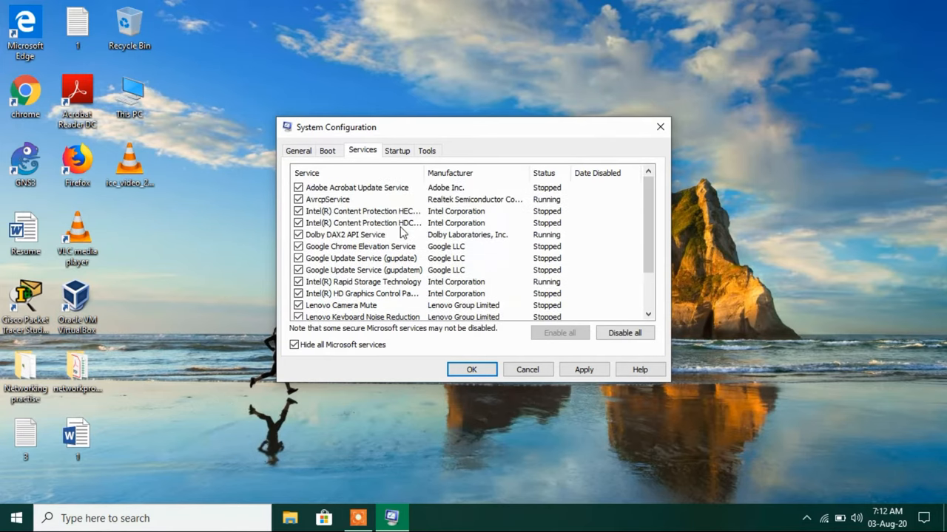
mouse_move(362, 222)
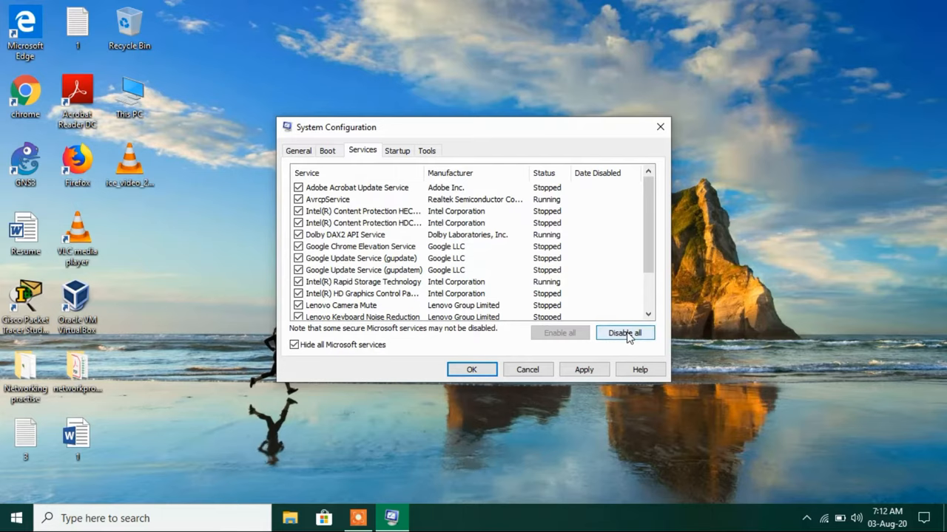
Disable all listed third-party services, then re-enable Intel Rapid Storage Technology
click(624, 333)
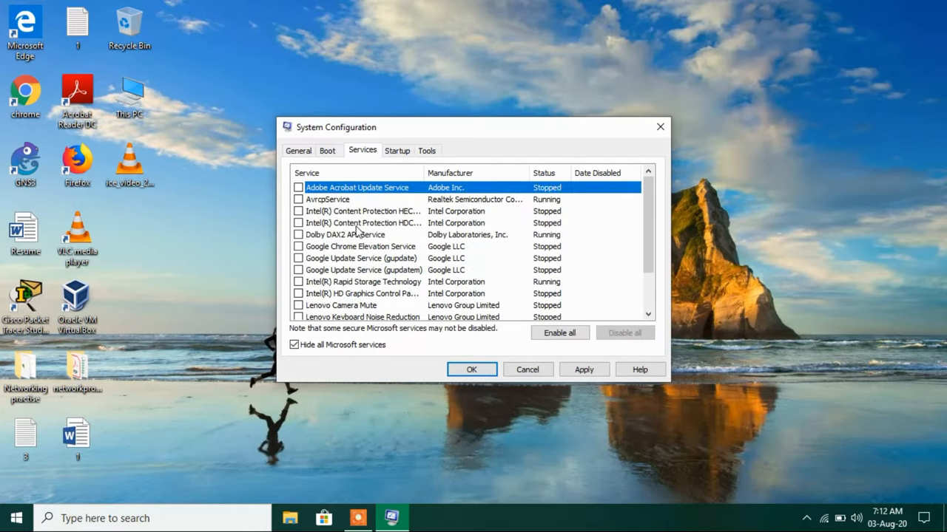
scroll(down, 3)
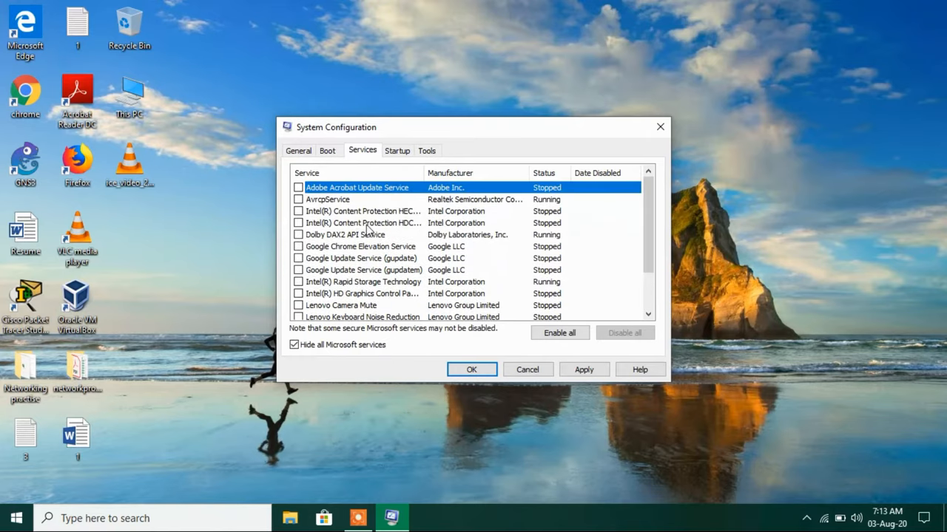
scroll(down, 3)
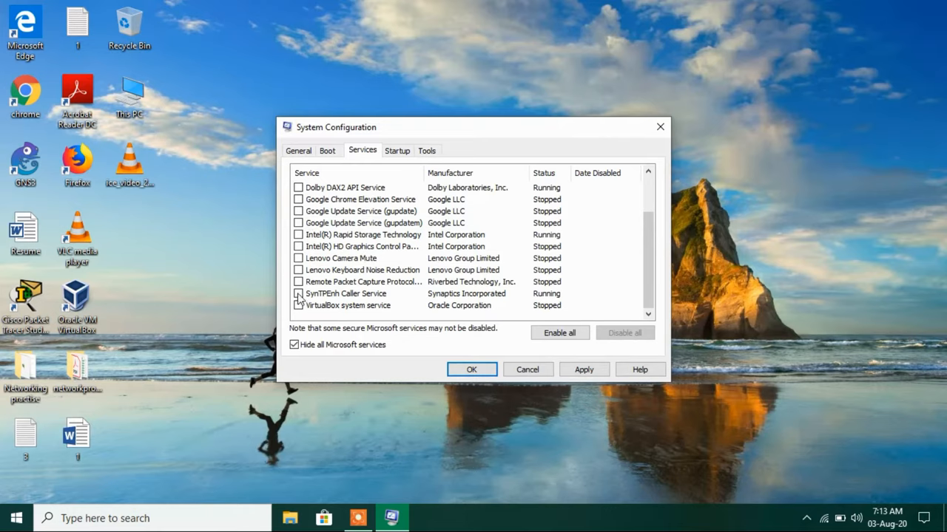
click(299, 293)
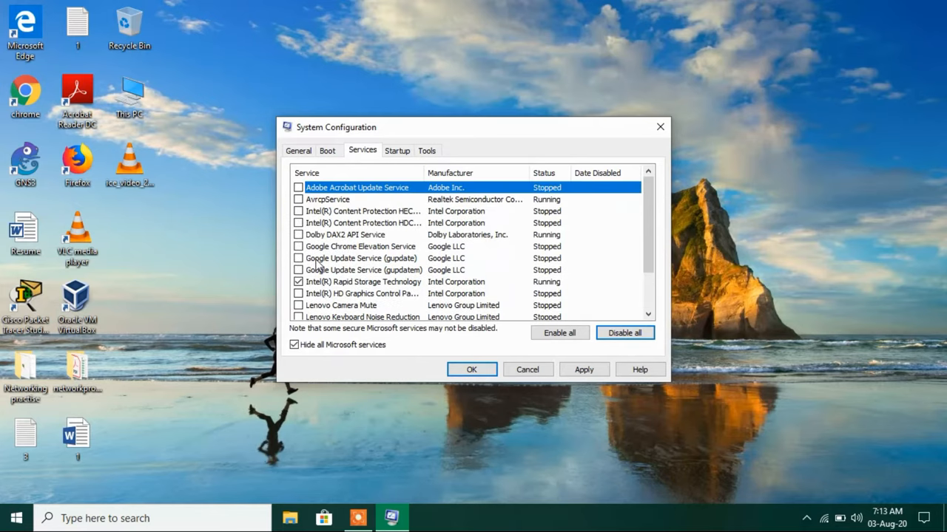
mouse_move(411, 207)
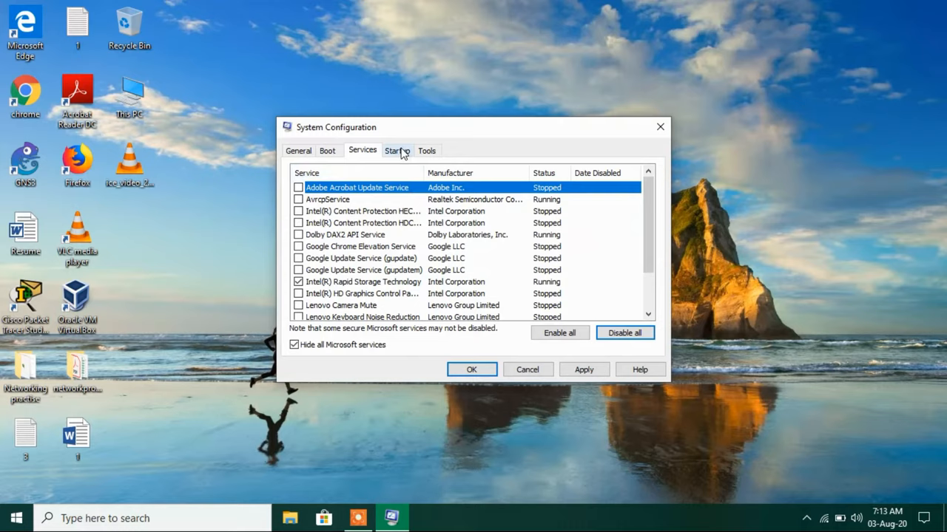
Go to the Startup page and launch Task Manager's startup section from its link
click(396, 150)
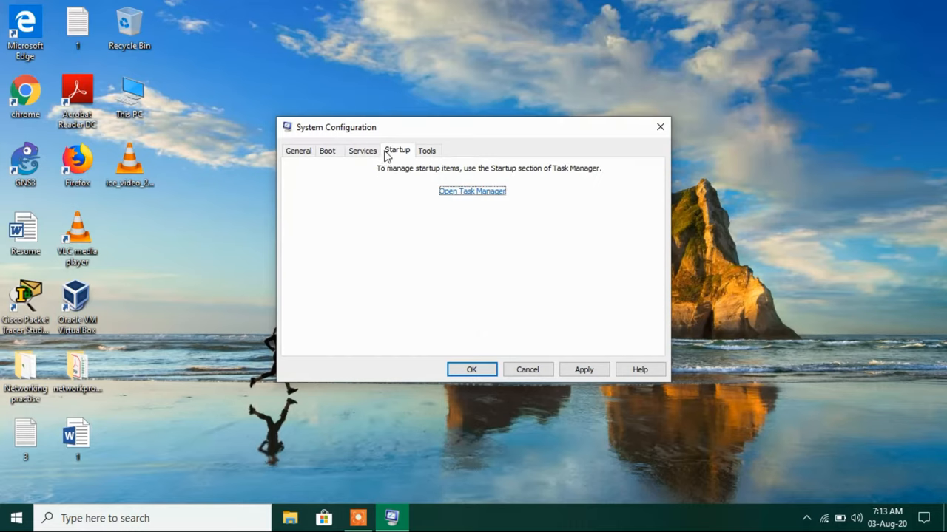
mouse_move(446, 201)
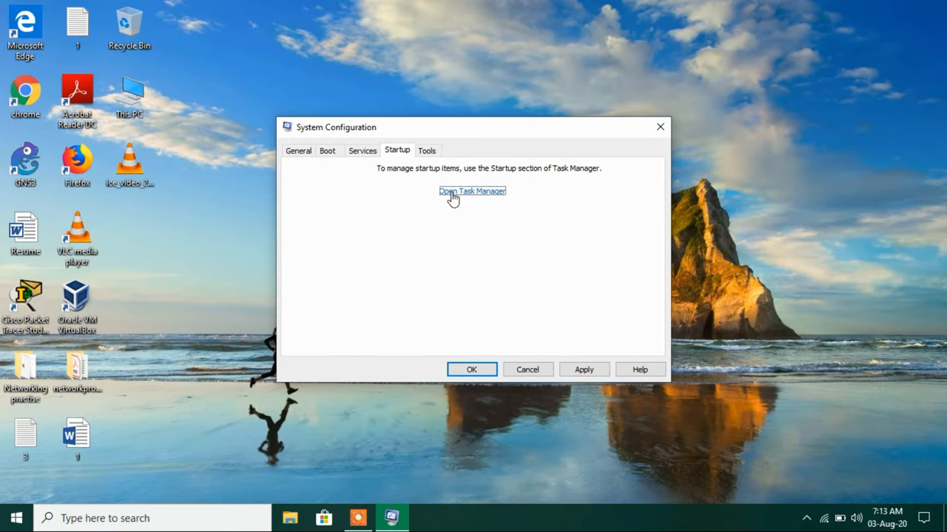
click(472, 191)
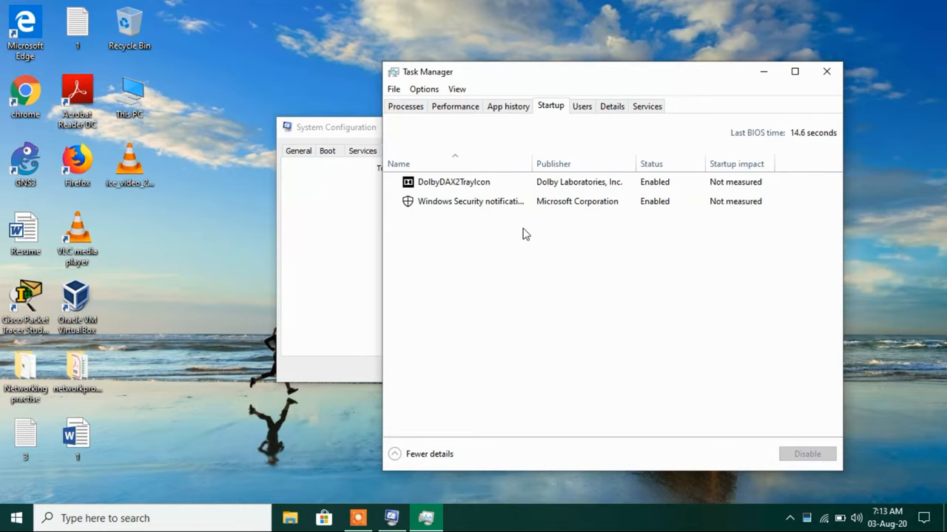
mouse_move(447, 258)
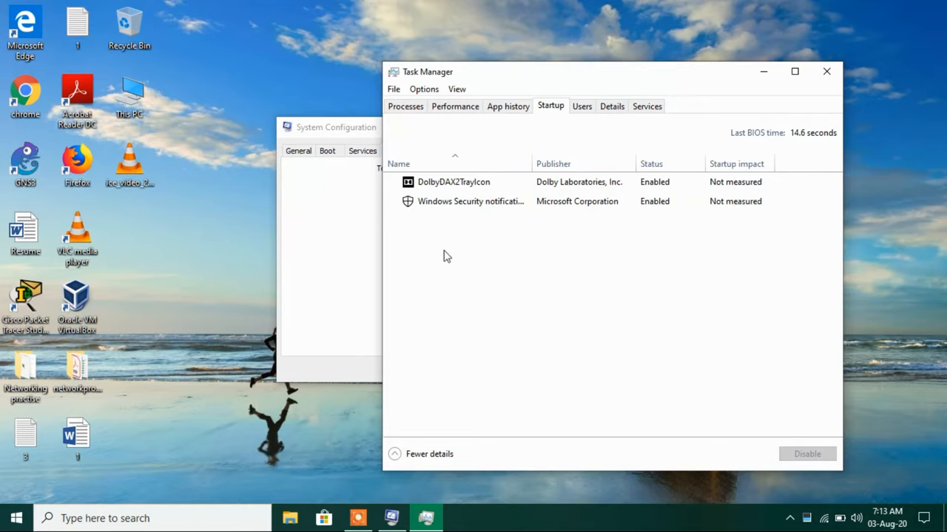
mouse_move(418, 234)
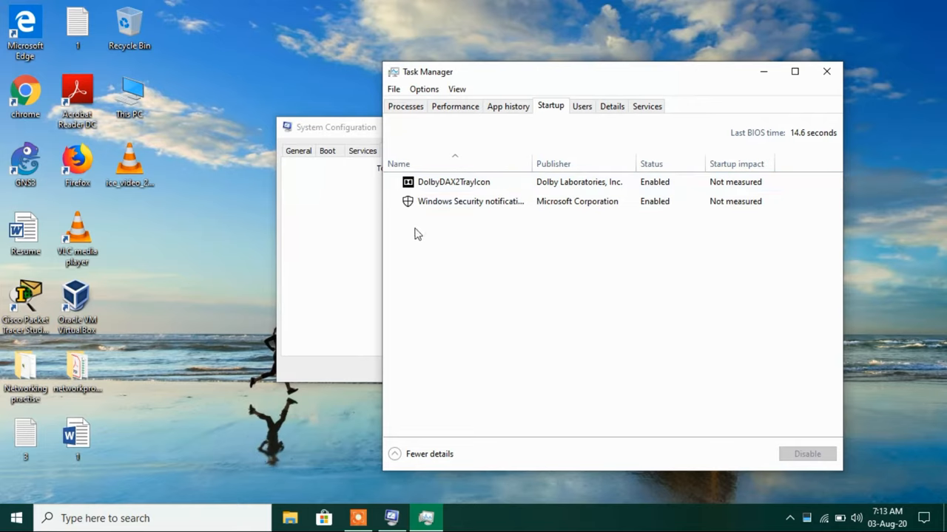
mouse_move(453, 260)
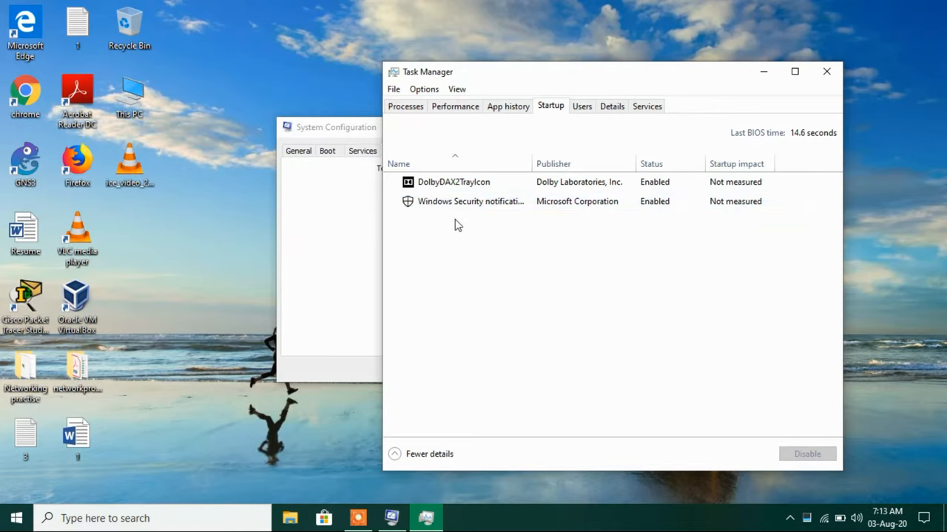
Review Task Manager's startup list showing the Dolby tray app and Windows Security, both enabled
click(470, 201)
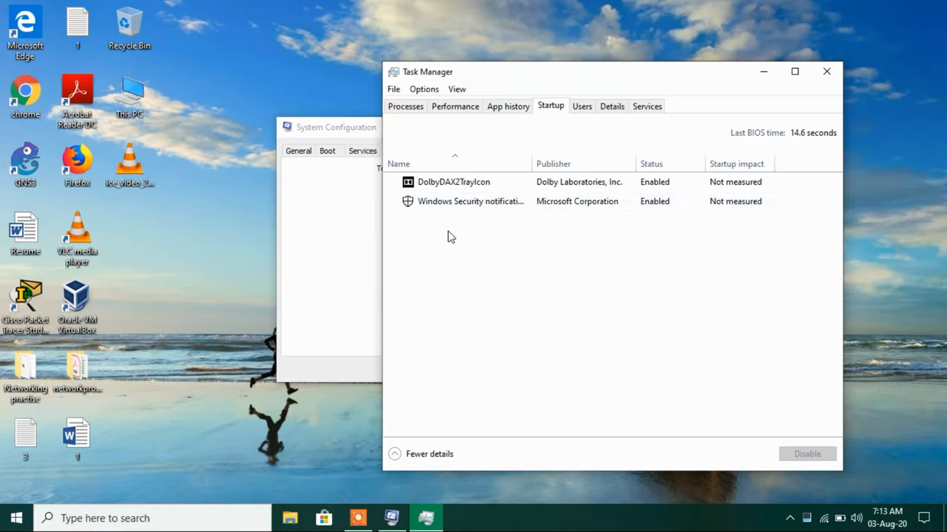
mouse_move(509, 289)
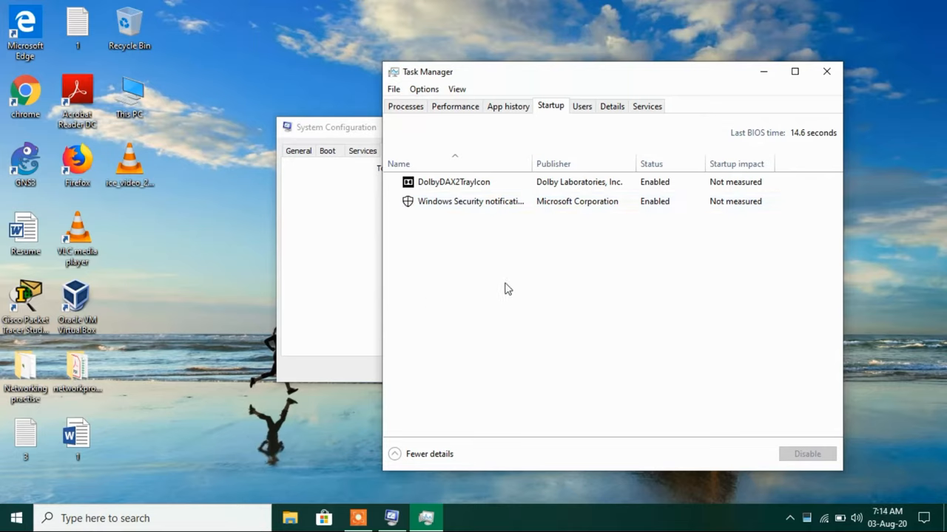
mouse_move(556, 127)
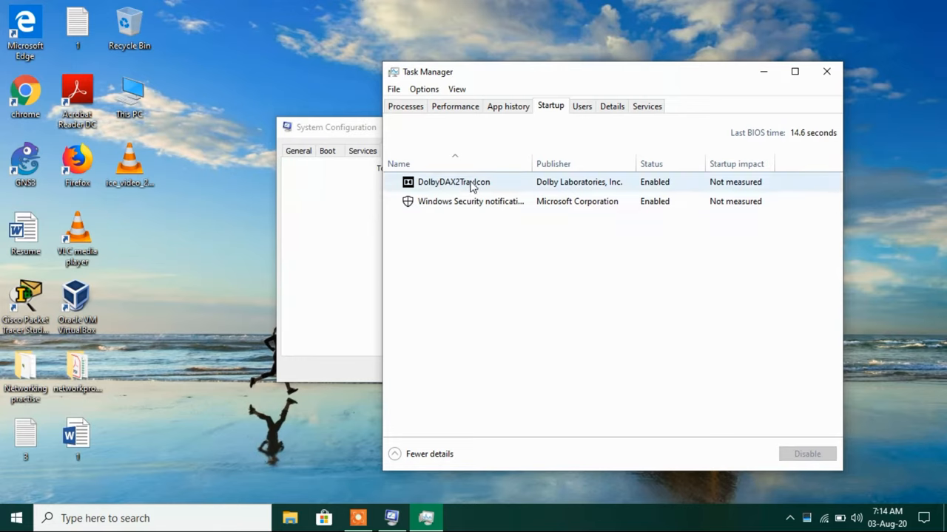
Disable the DolbyDAX2TrayIcon and Windows Security notification startup entries
click(453, 182)
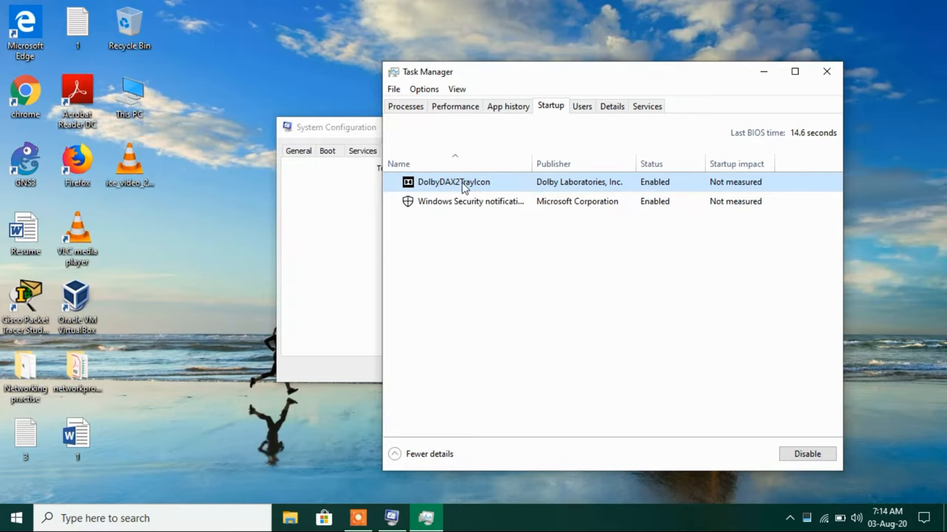
mouse_move(652, 350)
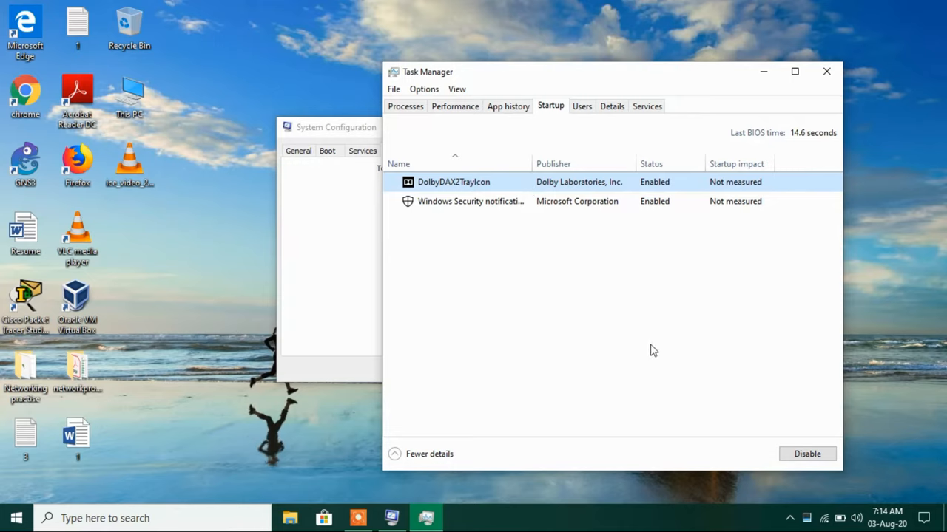
click(808, 454)
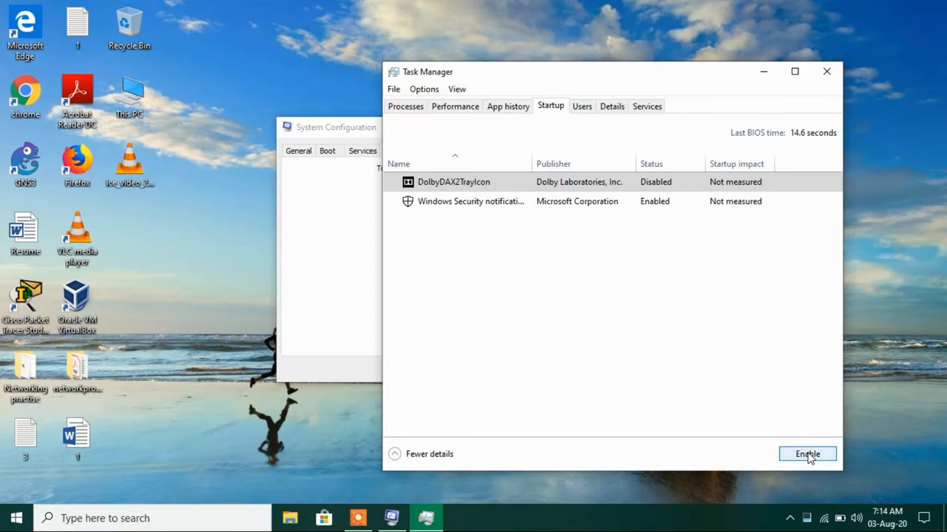
mouse_move(559, 297)
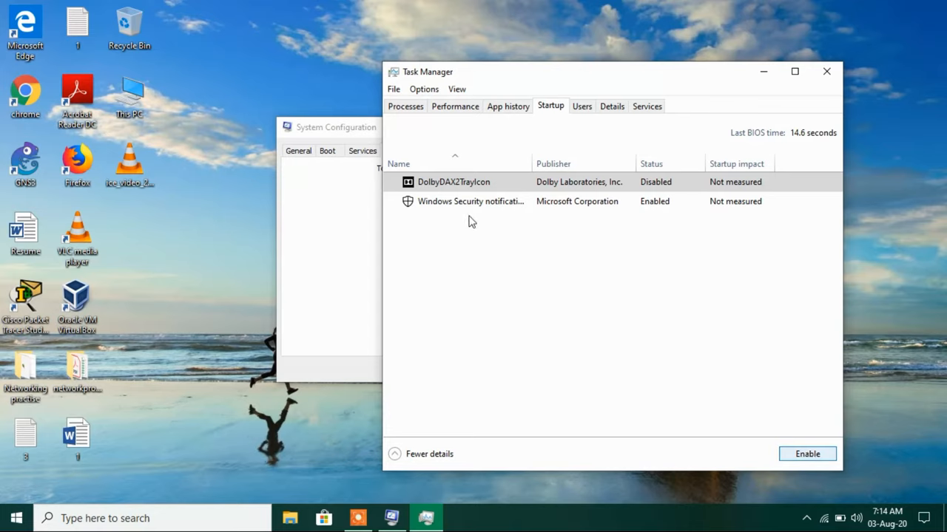
click(470, 201)
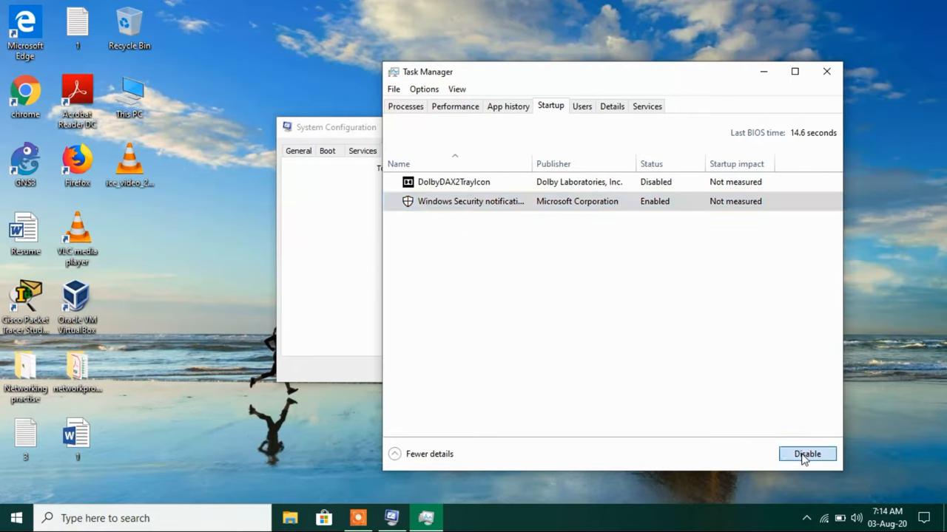
click(808, 454)
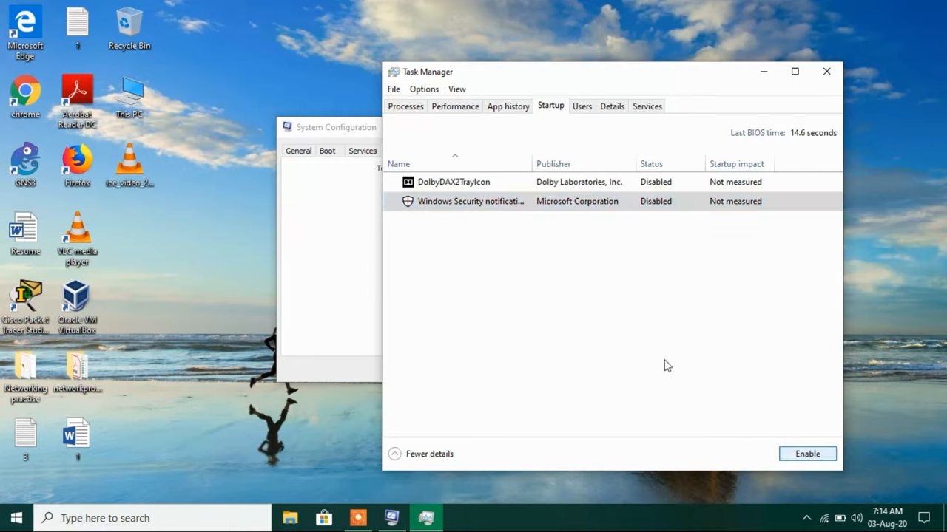
mouse_move(648, 233)
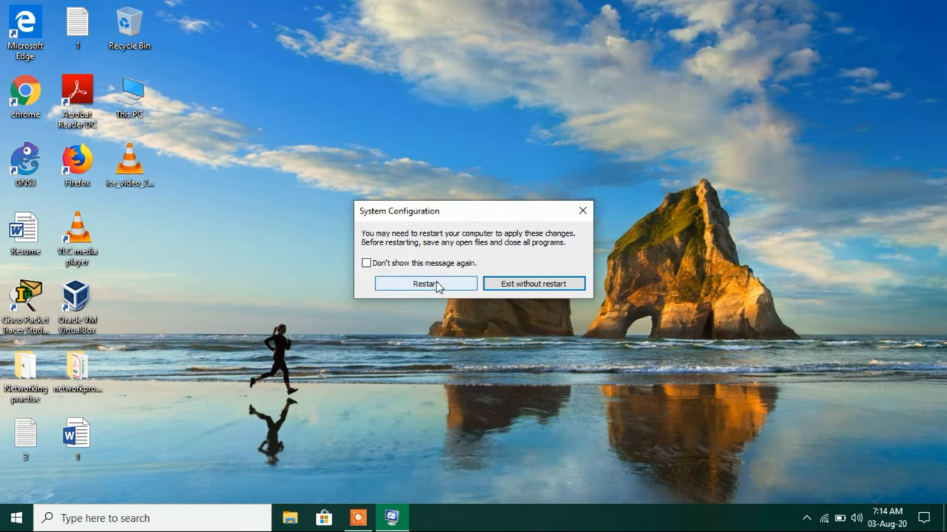
mouse_move(494, 312)
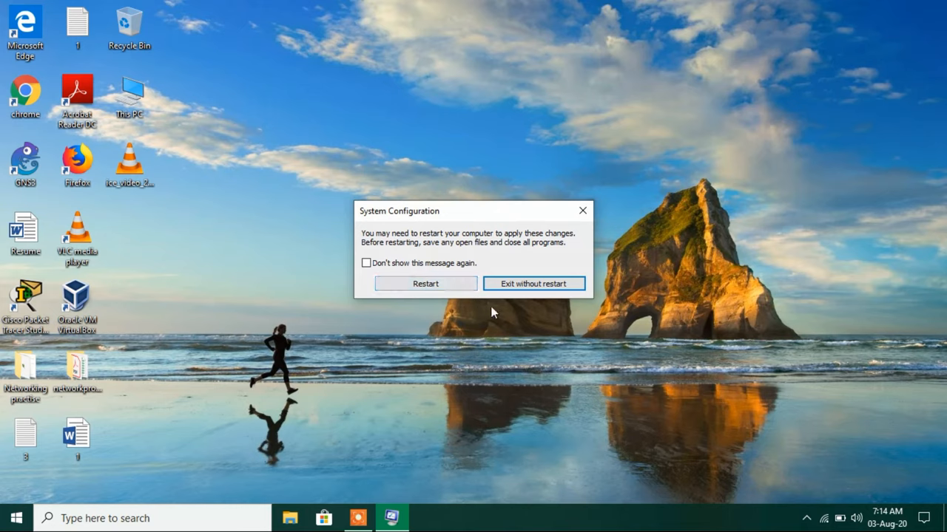
mouse_move(533, 284)
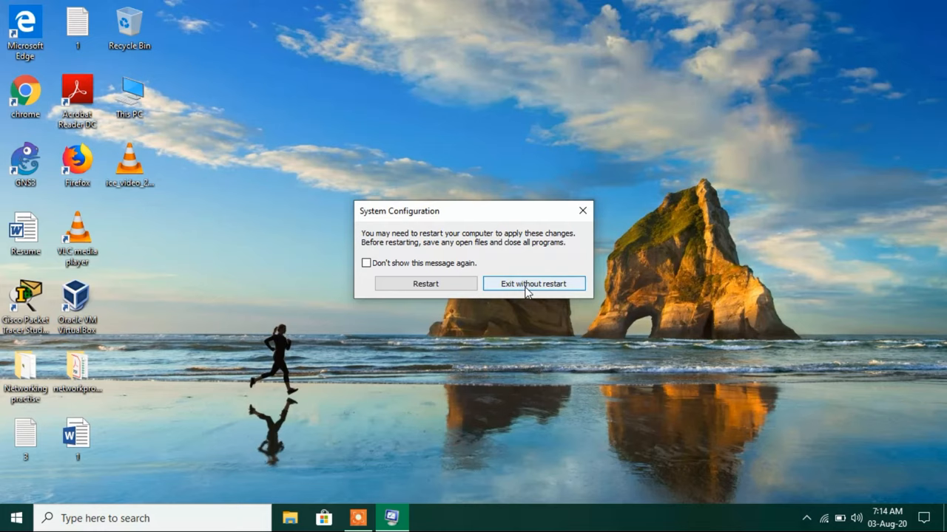
Apply the clean-boot changes and dismiss the restart prompt with Exit without restart
click(533, 284)
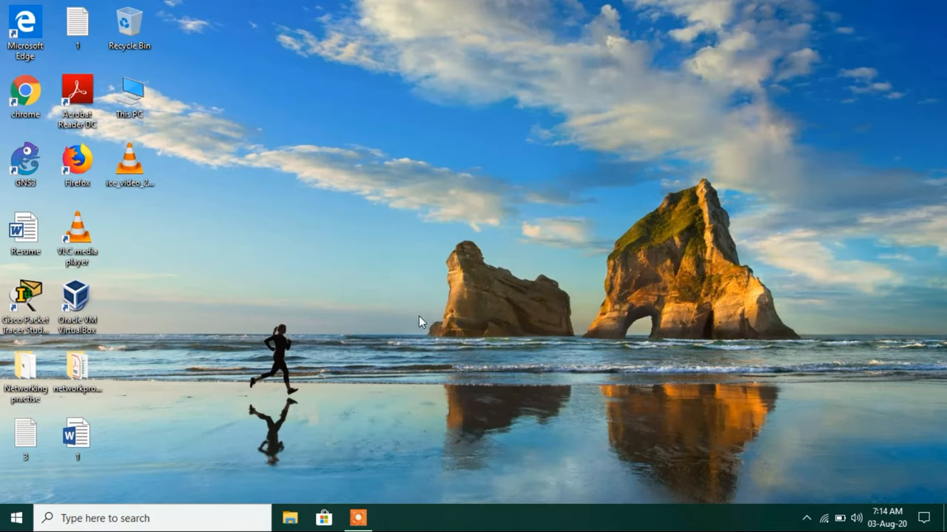
mouse_move(362, 306)
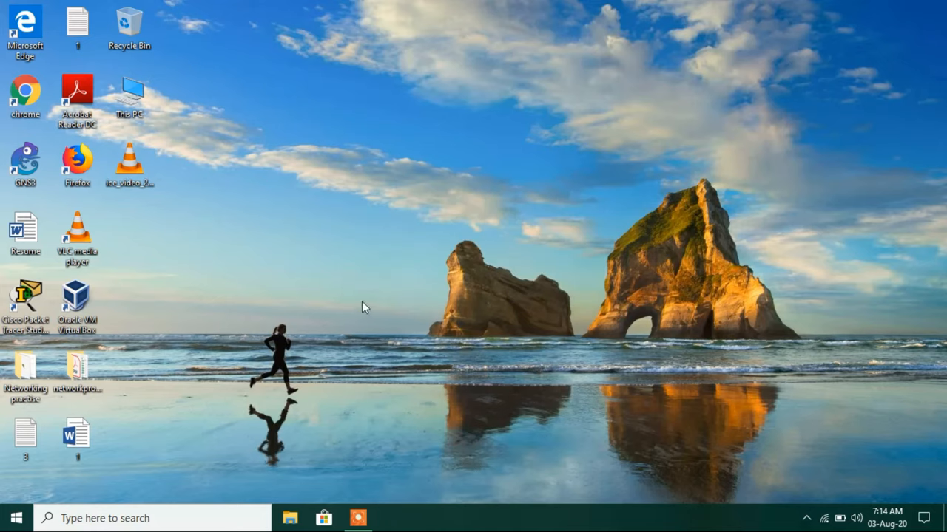